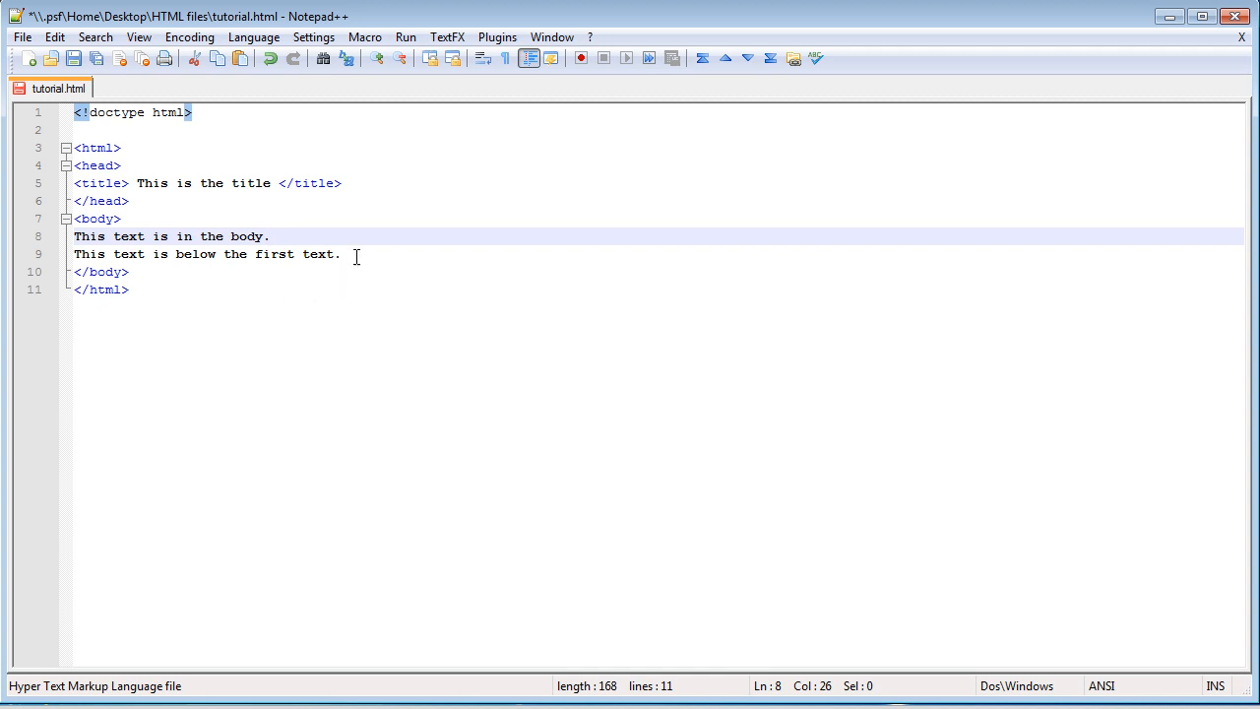
# Step: Insert a self-closing <br /> tag after 'This text is in the body.'
pyautogui.write('<>')
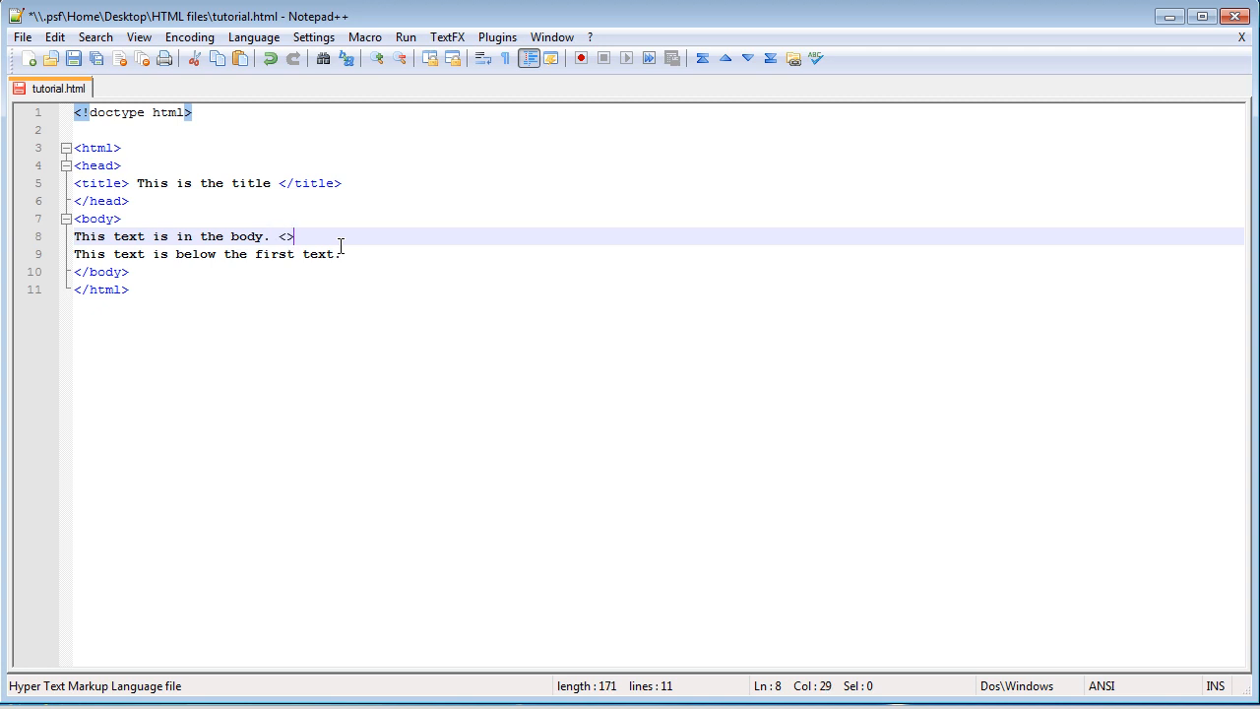
pyautogui.write('br')
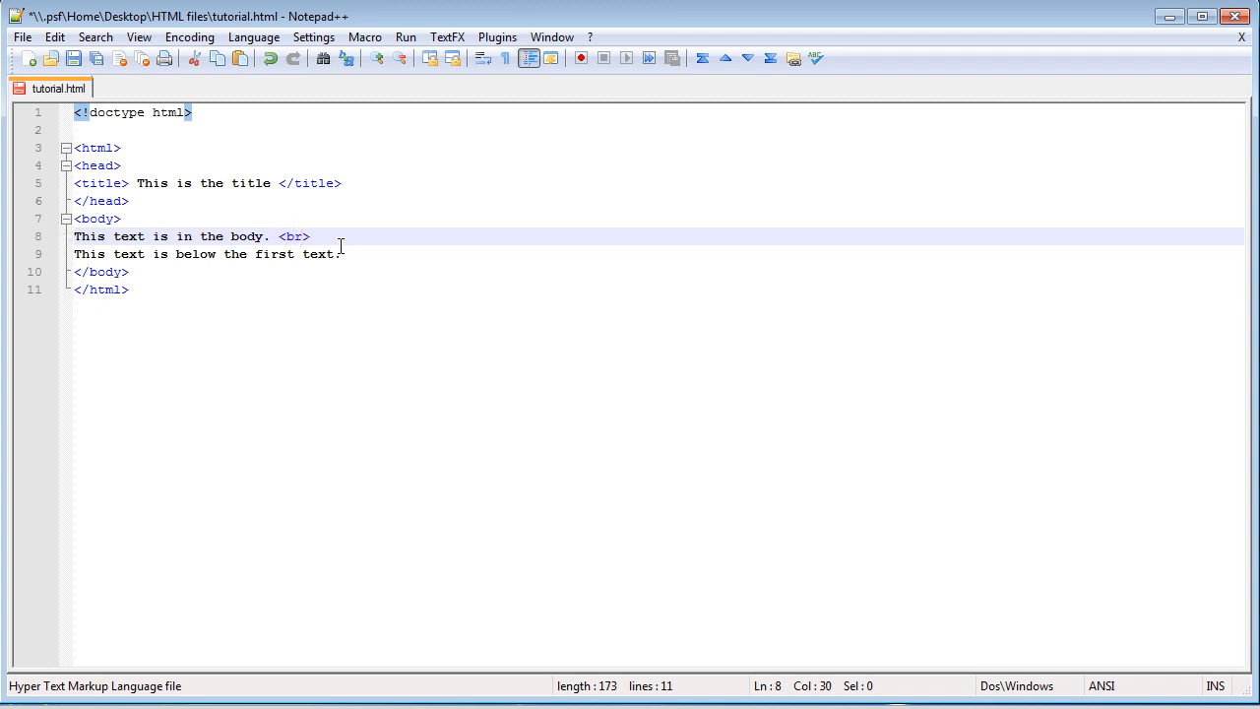
pyautogui.write('/')
pyautogui.write('WHOOOO!')
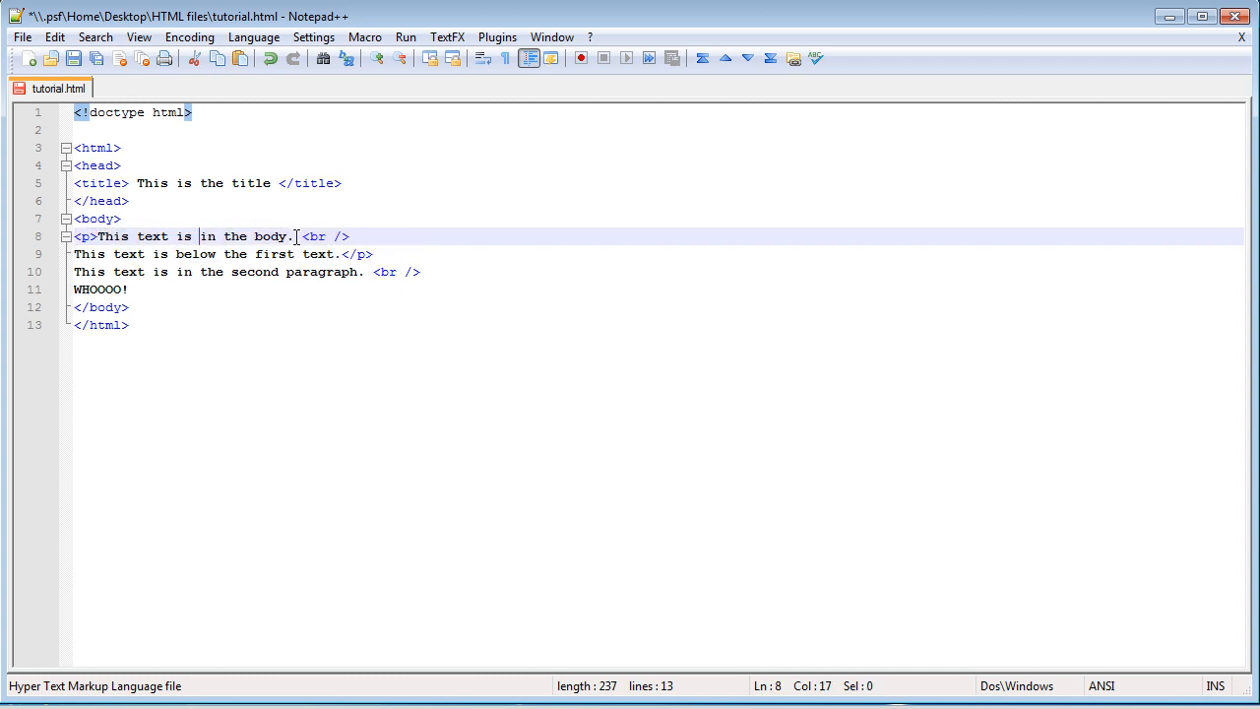
# Step: Close the second paragraph with </p> after WHOOOO!
pyautogui.click(349, 237)
pyautogui.write('<p>')
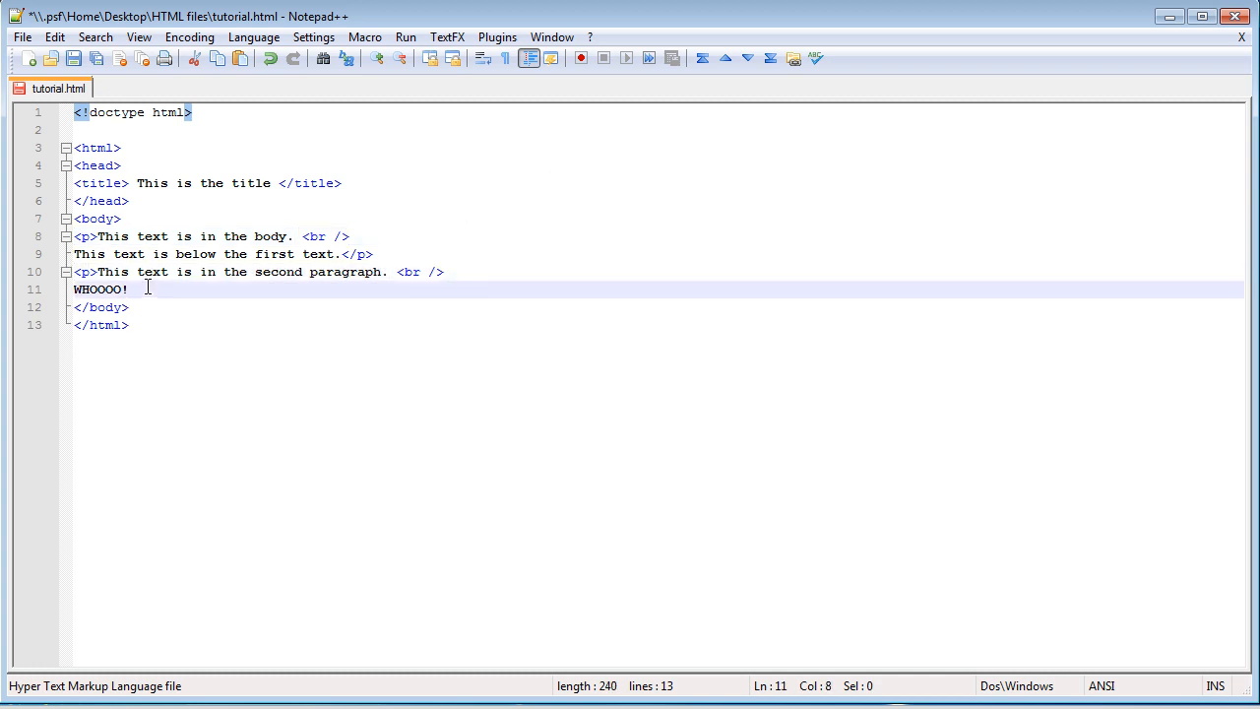
pyautogui.write('</p>')
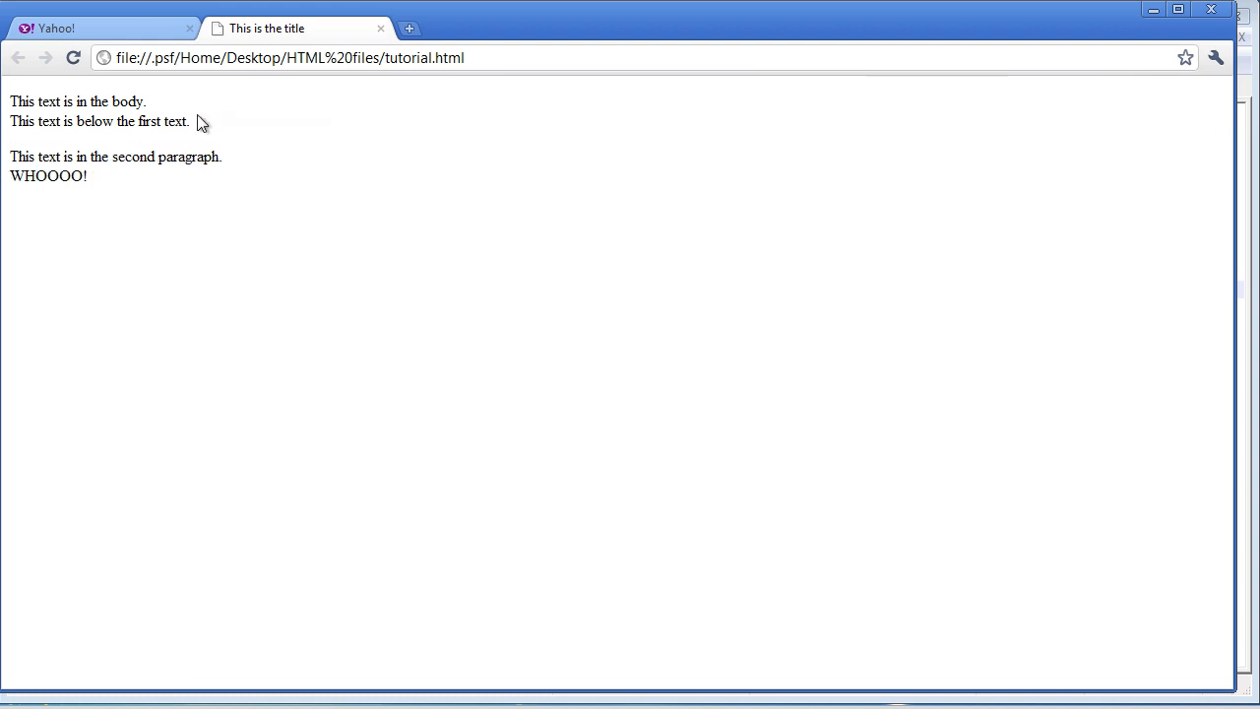
pyautogui.moveTo(97, 145)
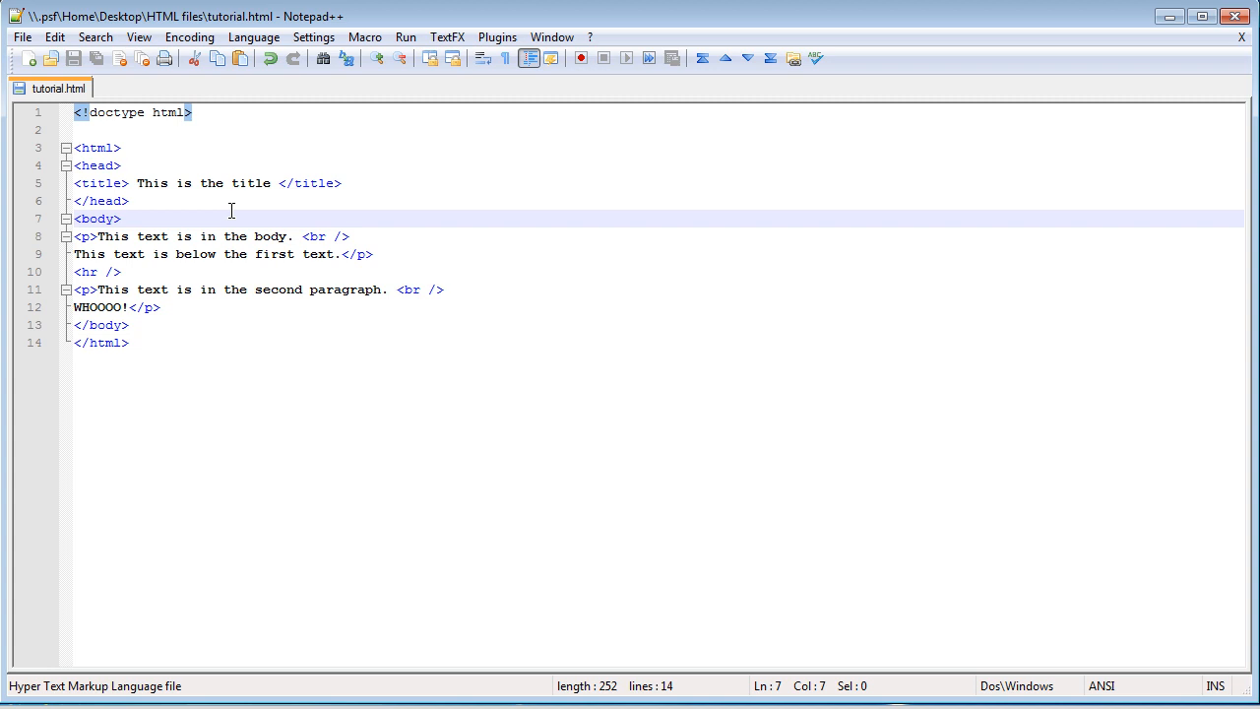
# Step: Add an <h1> heading reading 'THIS IS THE HEADER' right after <body>
pyautogui.write('<>')
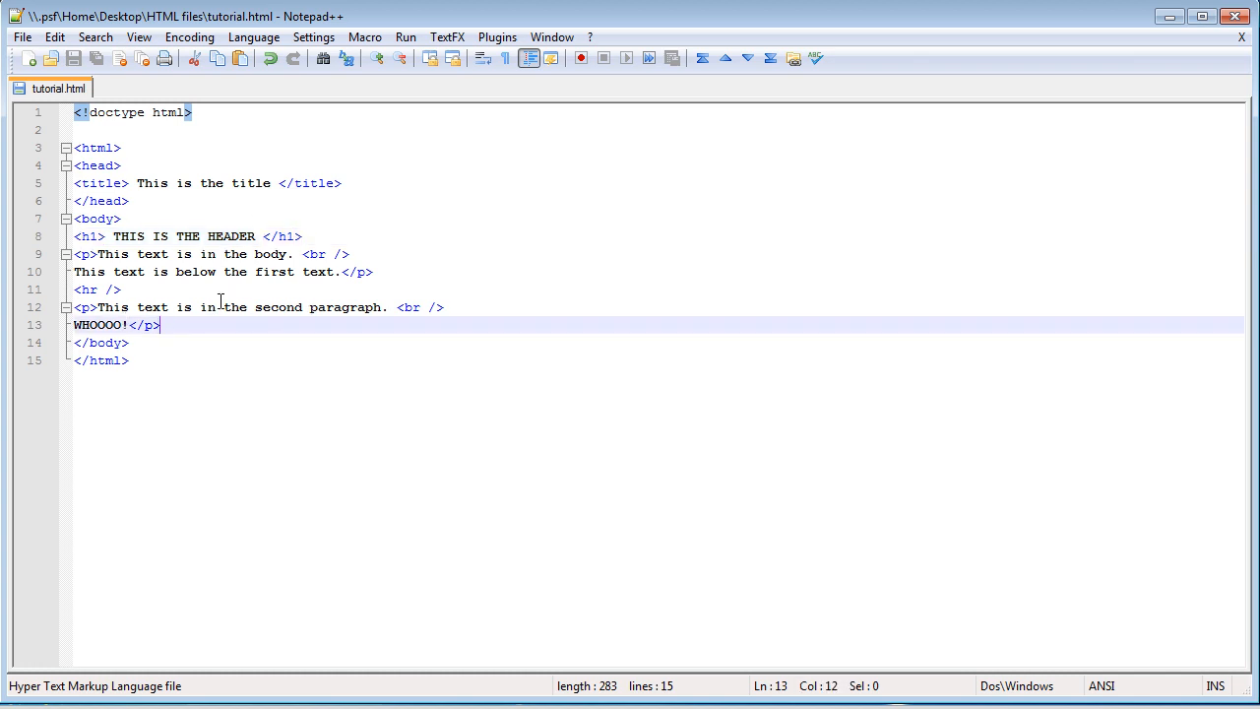
pyautogui.write('<a > Google </a>')
pyautogui.write('tutorial2')
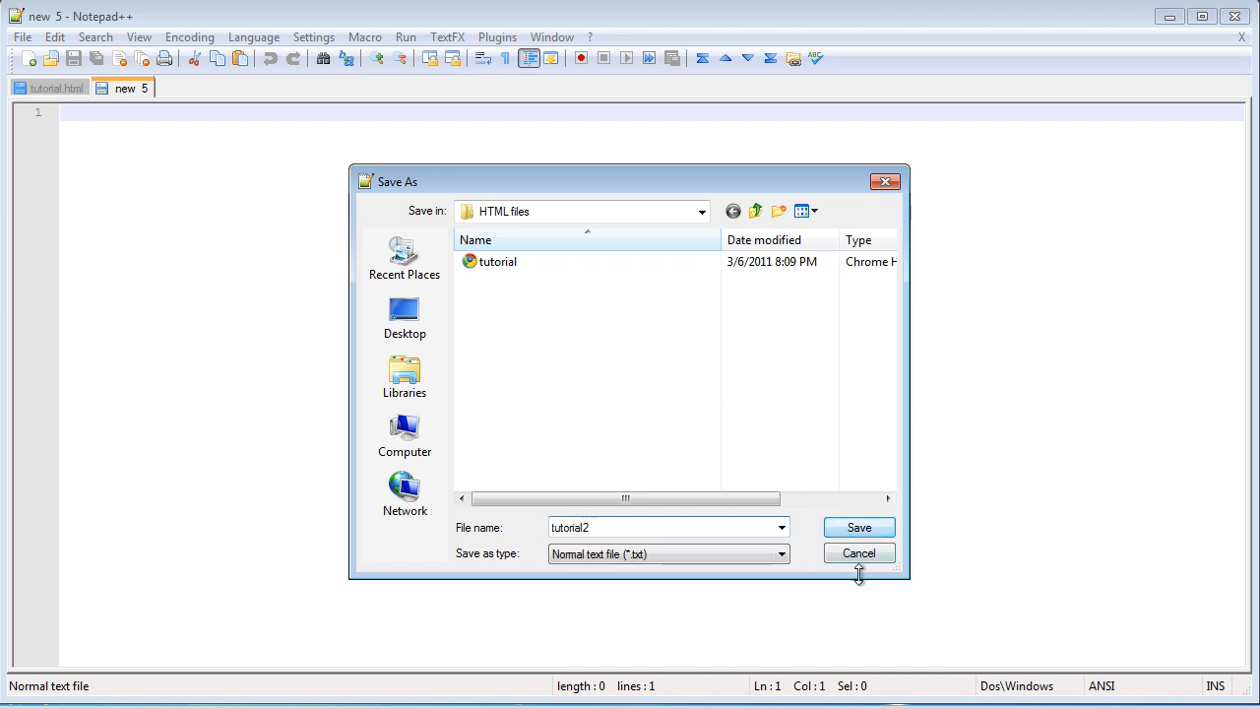
# Step: Save the new blank document as tutorial2.html in the HTML files folder
pyautogui.click(859, 528)
pyautogui.write('<title> Second Page </title>')
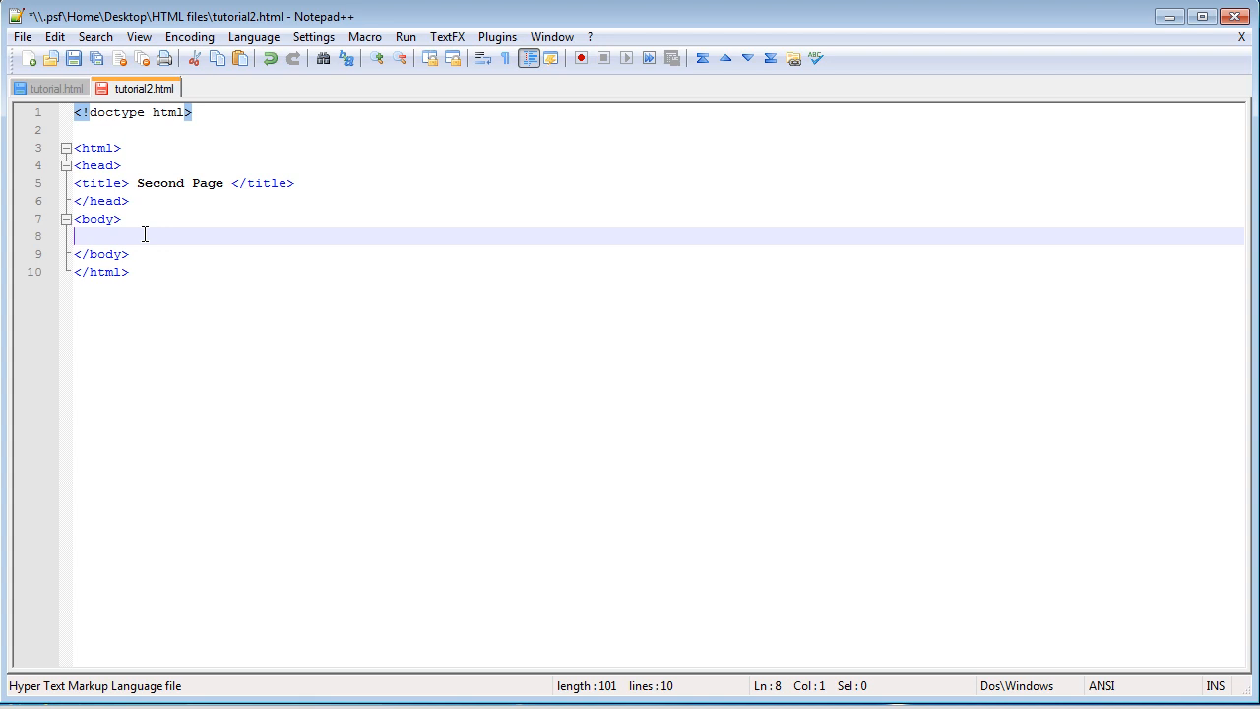
# Step: Start an <h1> heading 'This is the seco...' in tutorial2's body and return to tutorial.html
pyautogui.write('<h1> This is the seco')
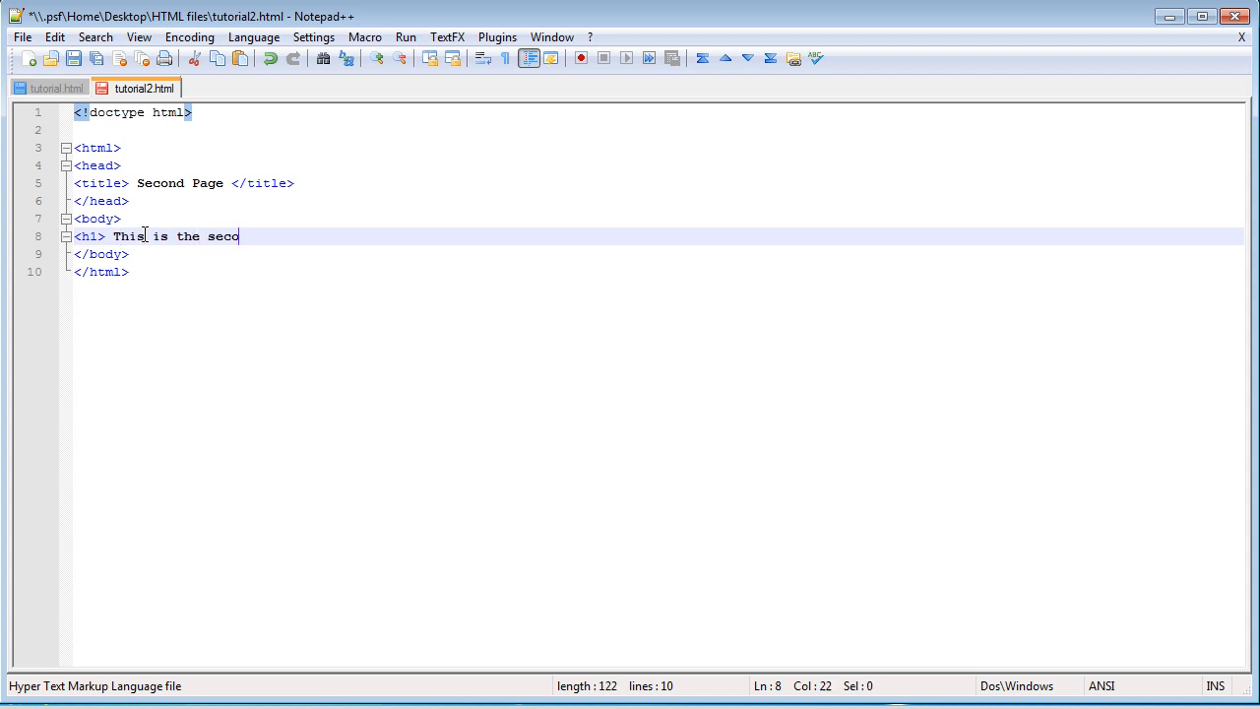
pyautogui.click(50, 87)
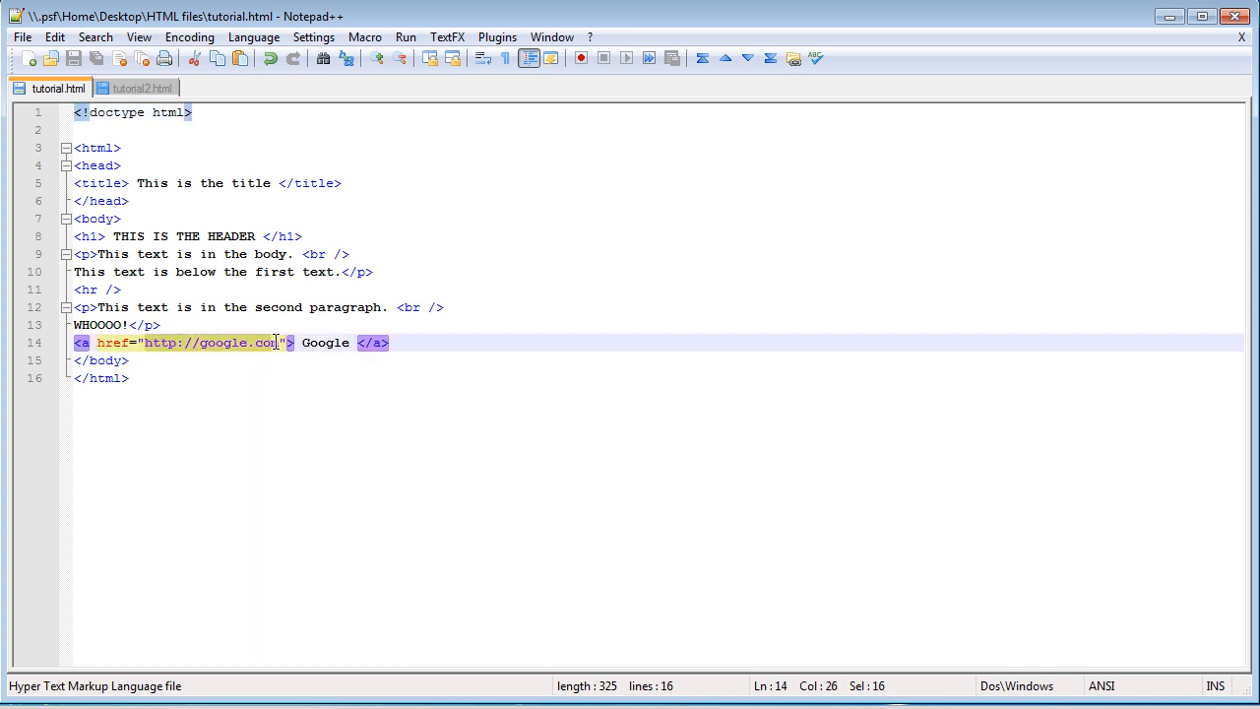
# Step: Change the link's href from google.com to tutorial2.html
pyautogui.write('tutorial2.html')
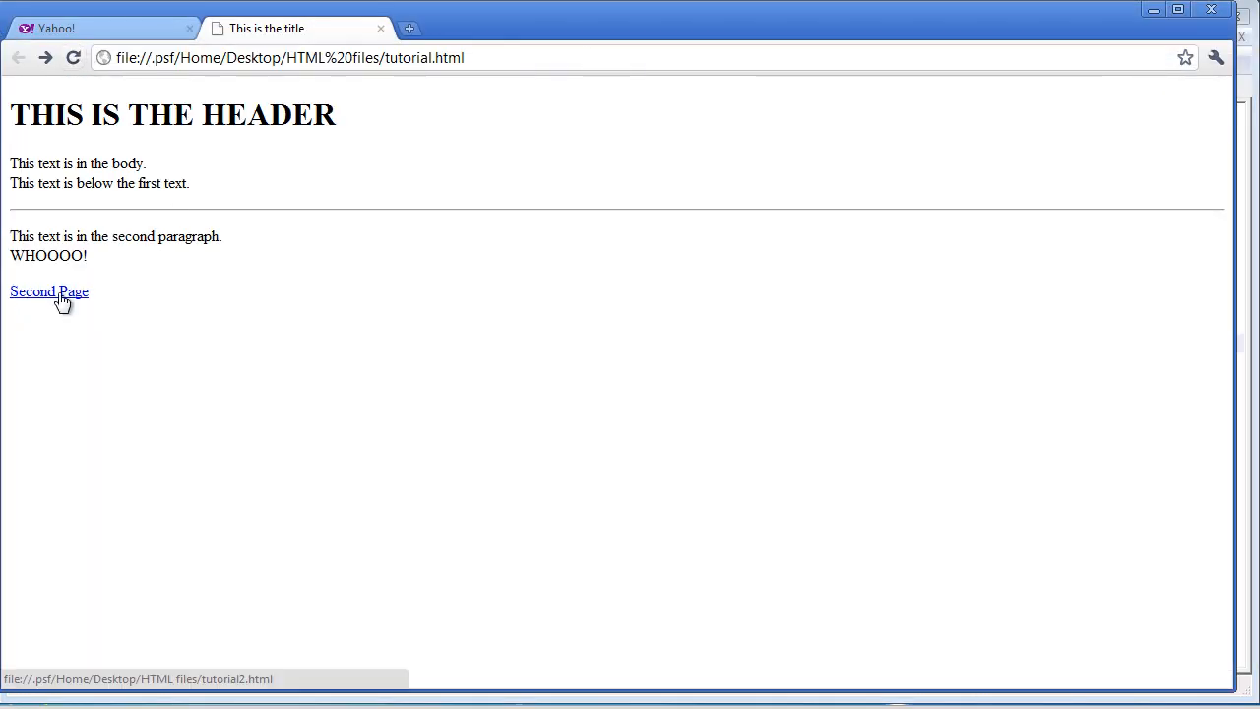
# Step: Follow the Second Page link in Chrome to open tutorial2.html
pyautogui.click(49, 292)
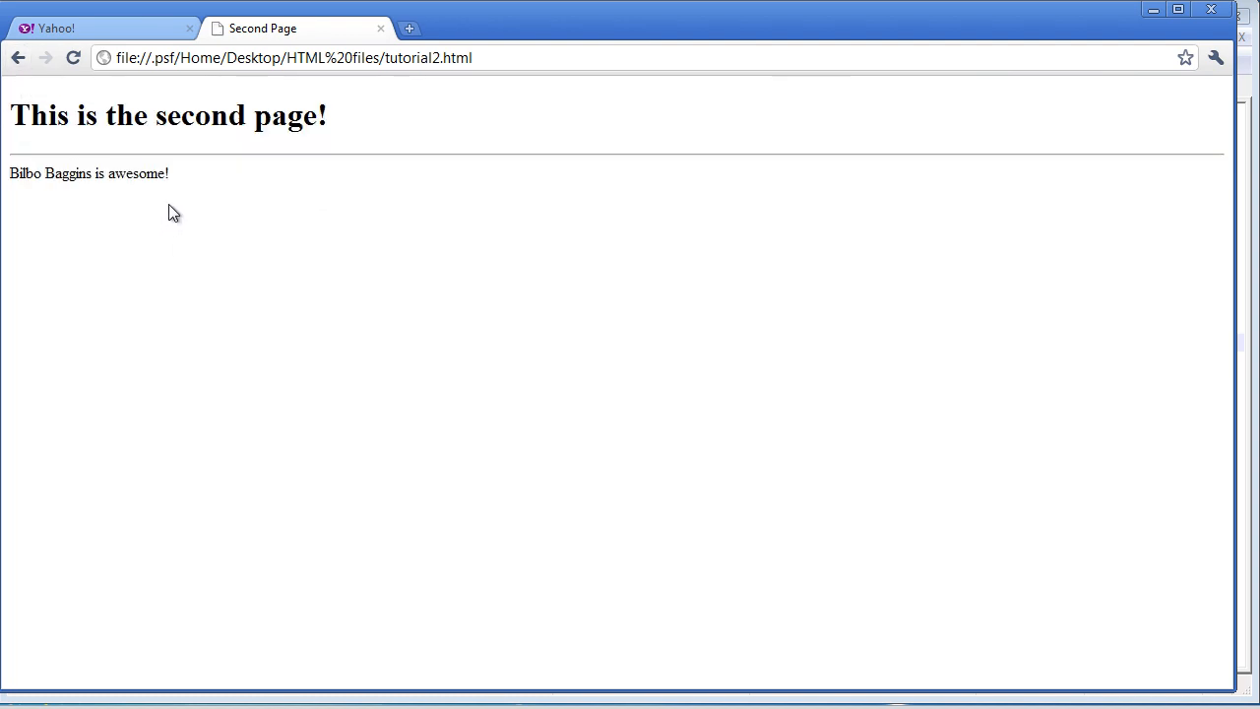